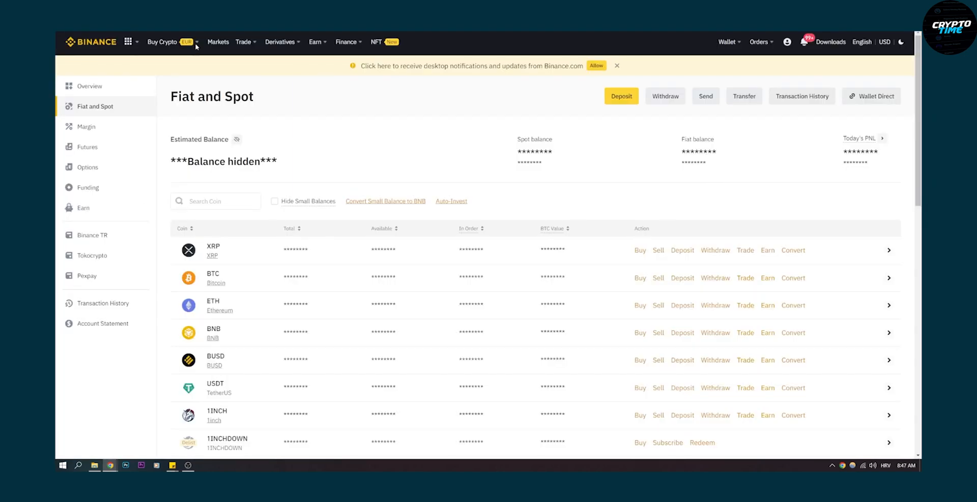
Filter the Fiat and Spot coin list with 'lun' to show LUN, LUNA and LUNC
{"action": "left_click", "coordinate": [216, 201]}
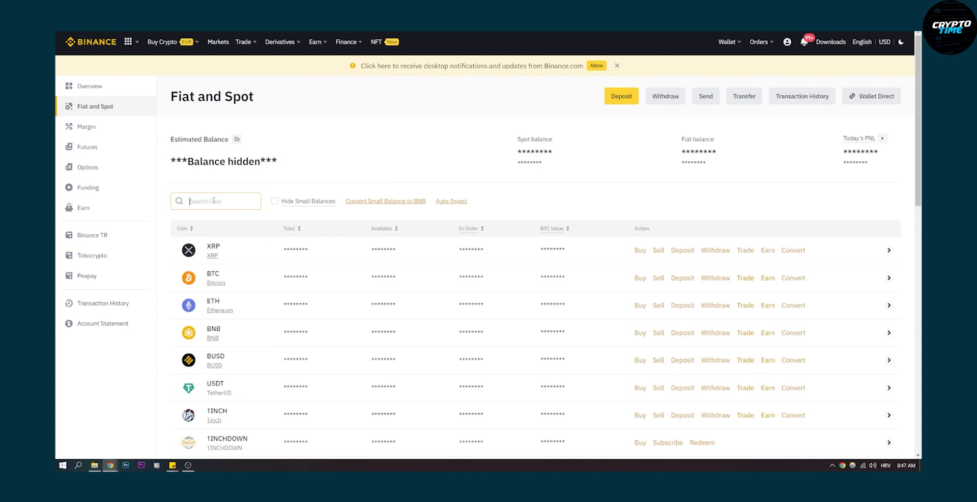
{"action": "type", "text": "lun"}
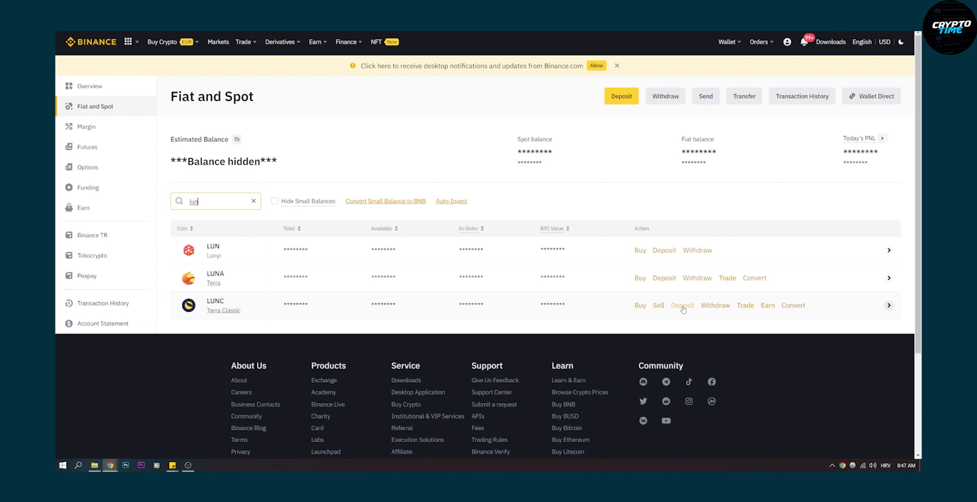
Reveal the LUNC Terra Classic deposit address and memo, acknowledging the memo warning, and bring up Terra Station
{"action": "left_click", "coordinate": [682, 304]}
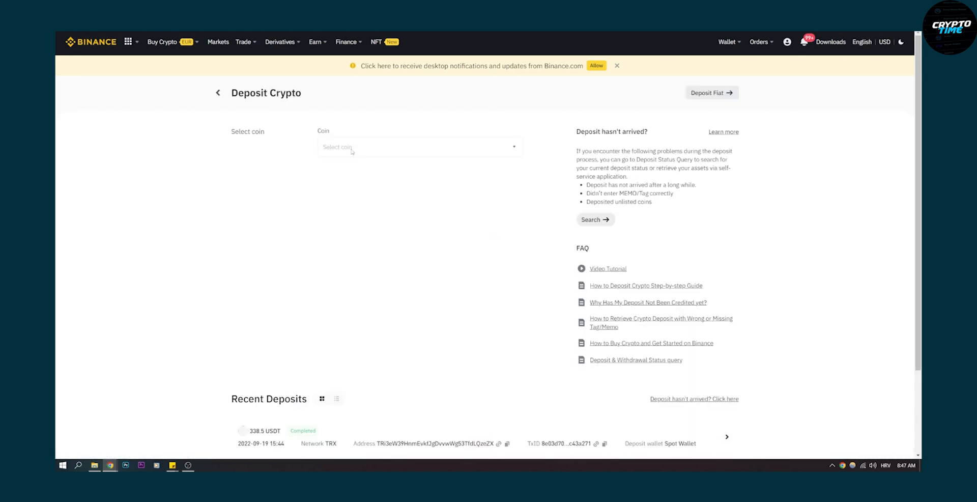
{"action": "left_click", "coordinate": [418, 147]}
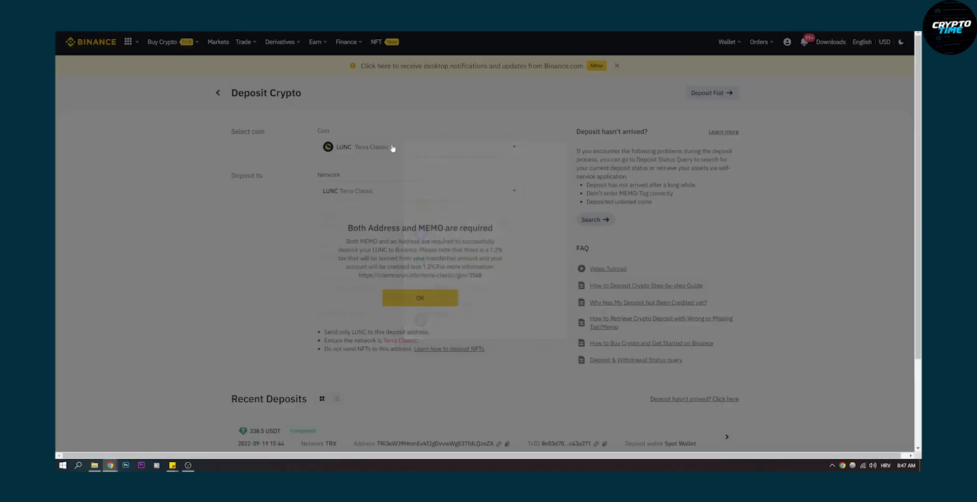
{"action": "left_click", "coordinate": [419, 297]}
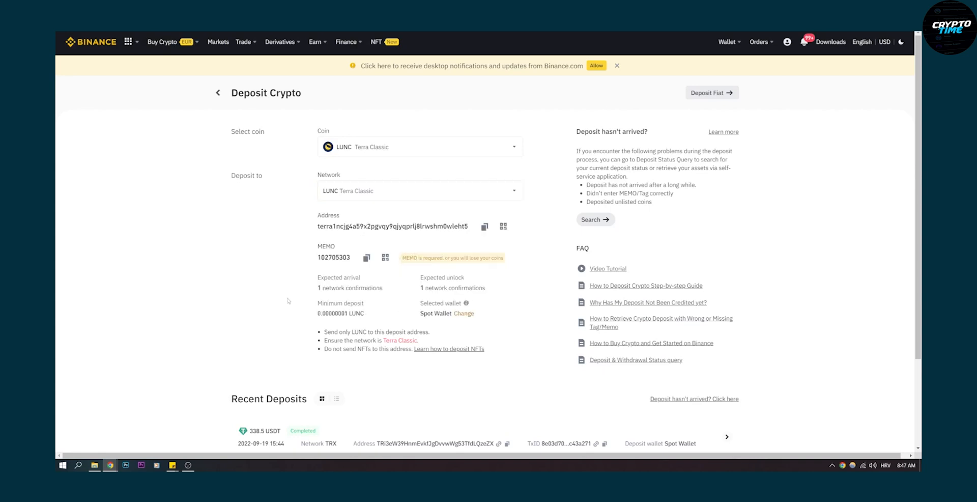
{"action": "left_click", "coordinate": [484, 226]}
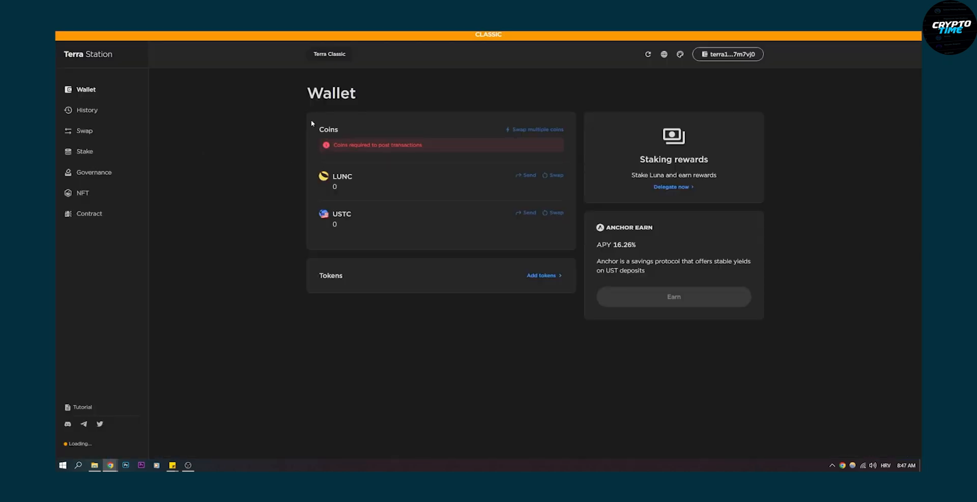
{"action": "mouse_move", "coordinate": [275, 81]}
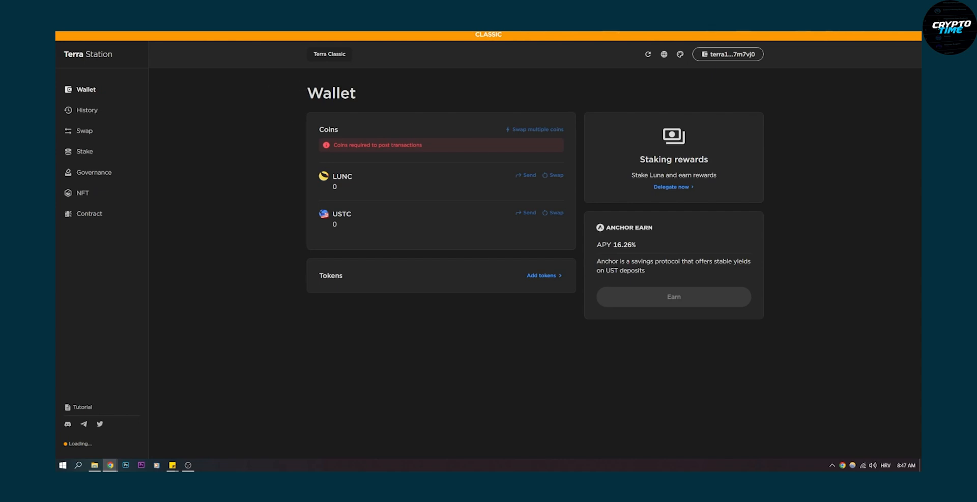
{"action": "left_click", "coordinate": [727, 54]}
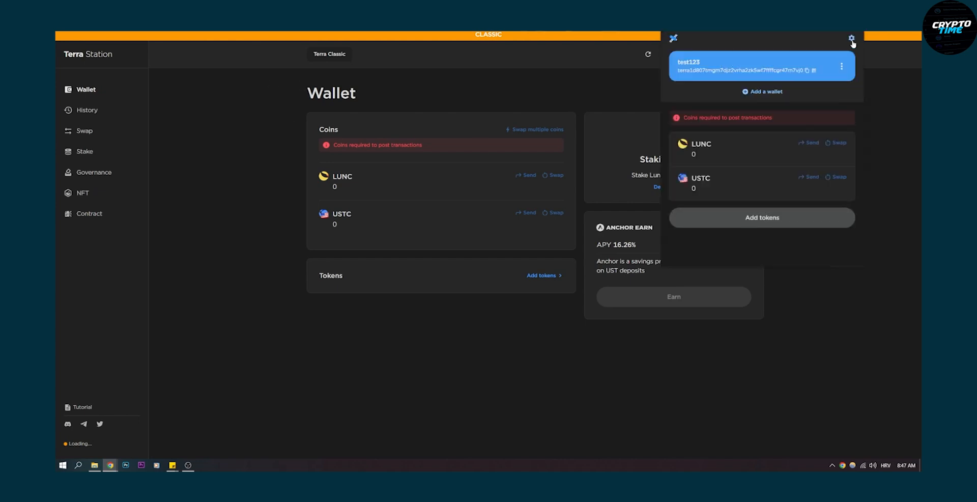
{"action": "left_click", "coordinate": [851, 38]}
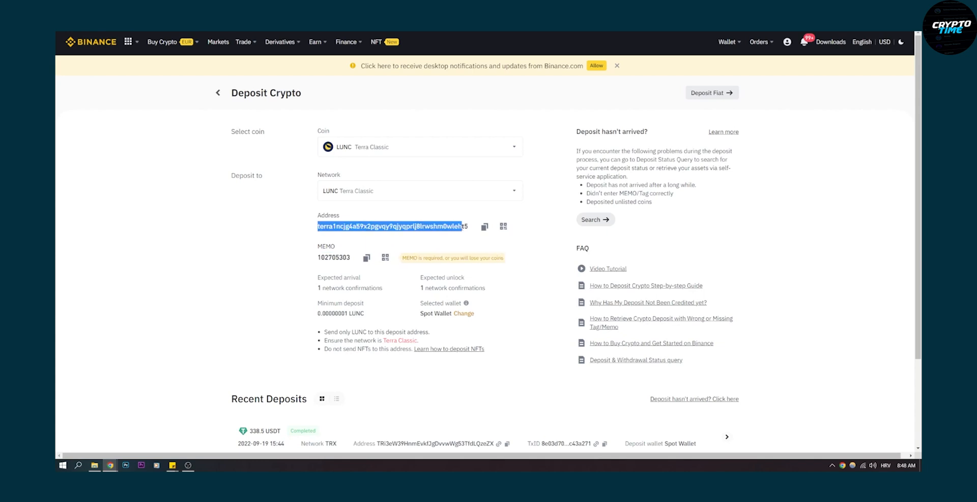
{"action": "left_click", "coordinate": [304, 285]}
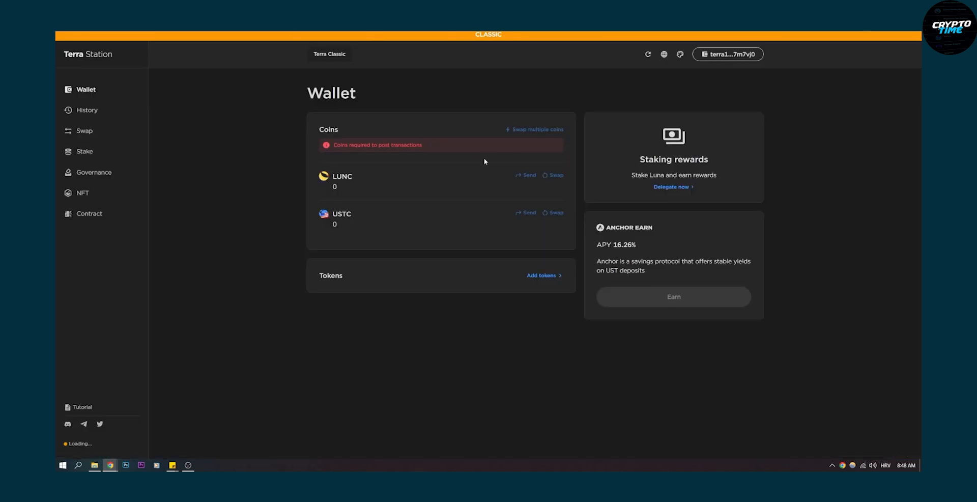
{"action": "mouse_move", "coordinate": [420, 177]}
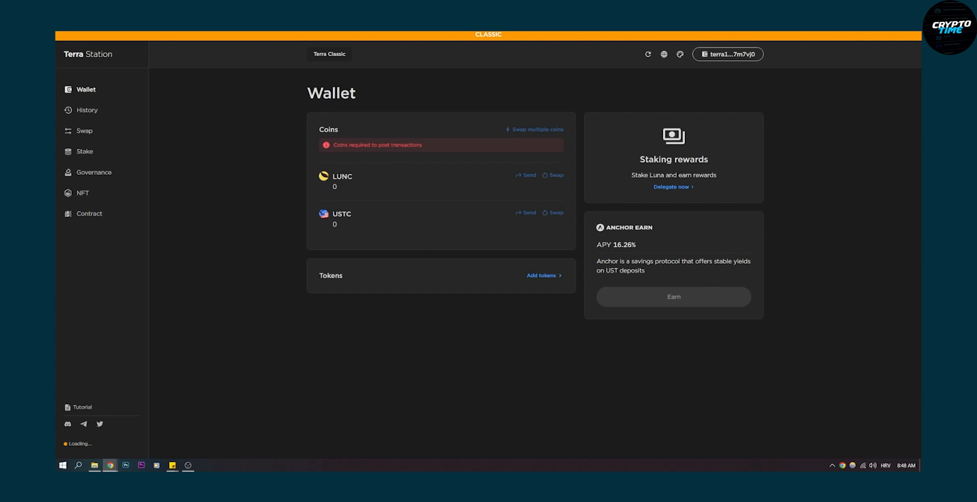
{"action": "mouse_move", "coordinate": [394, 182]}
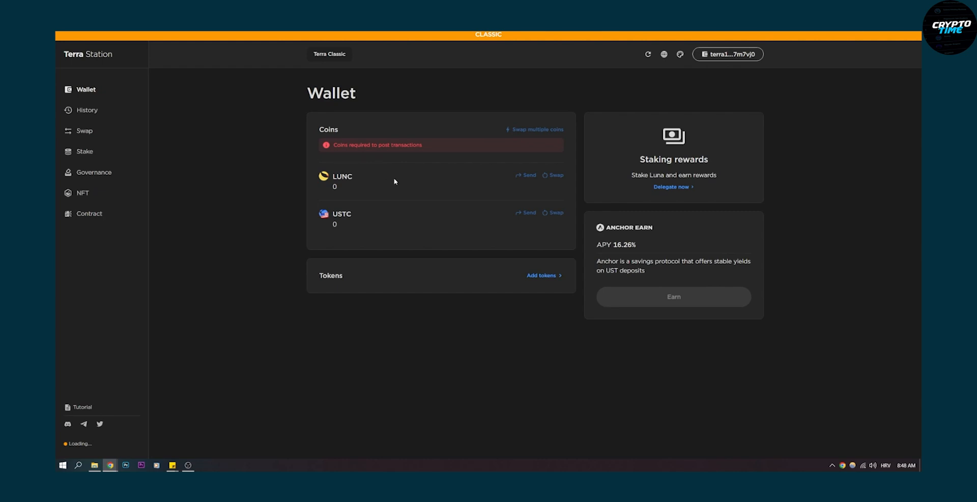
{"action": "mouse_move", "coordinate": [293, 201]}
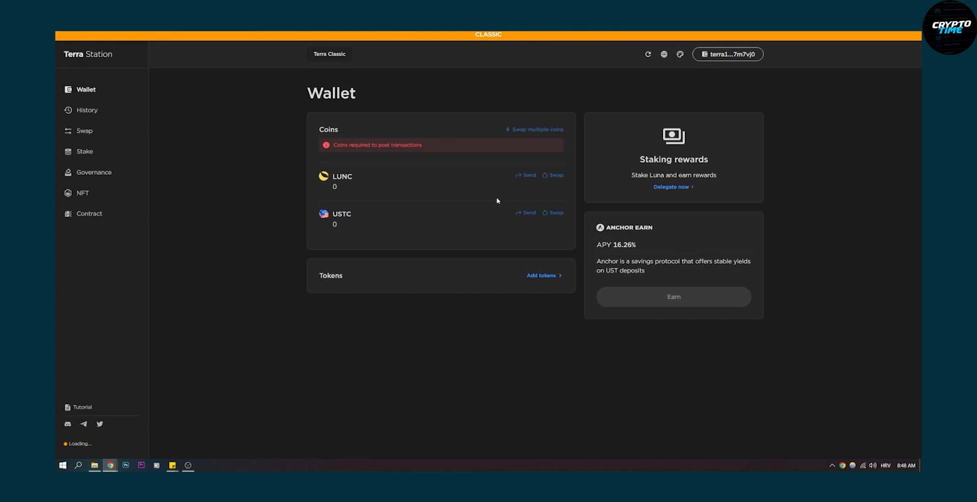
{"action": "mouse_move", "coordinate": [349, 78]}
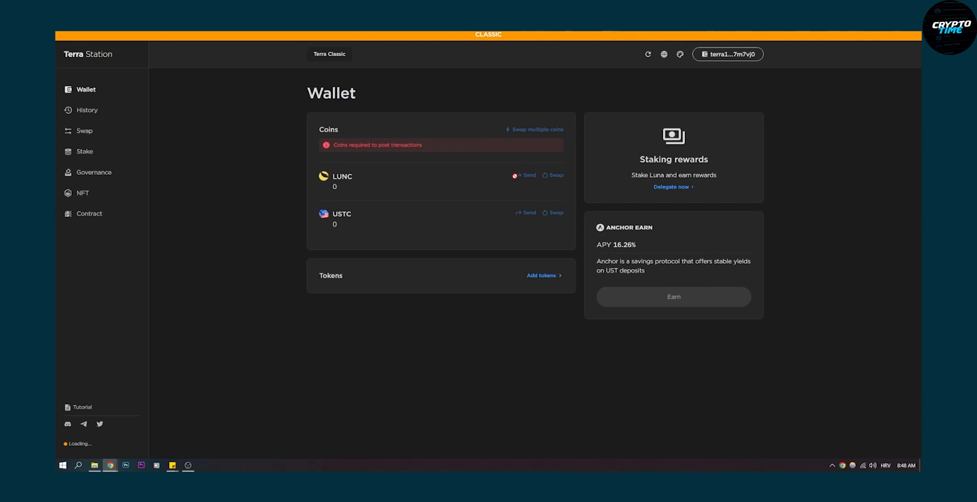
{"action": "mouse_move", "coordinate": [493, 182]}
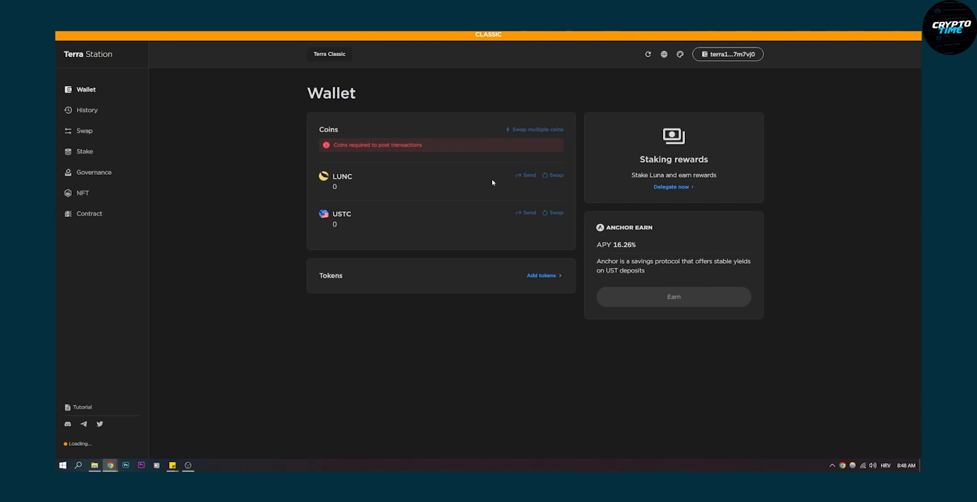
{"action": "mouse_move", "coordinate": [582, 197]}
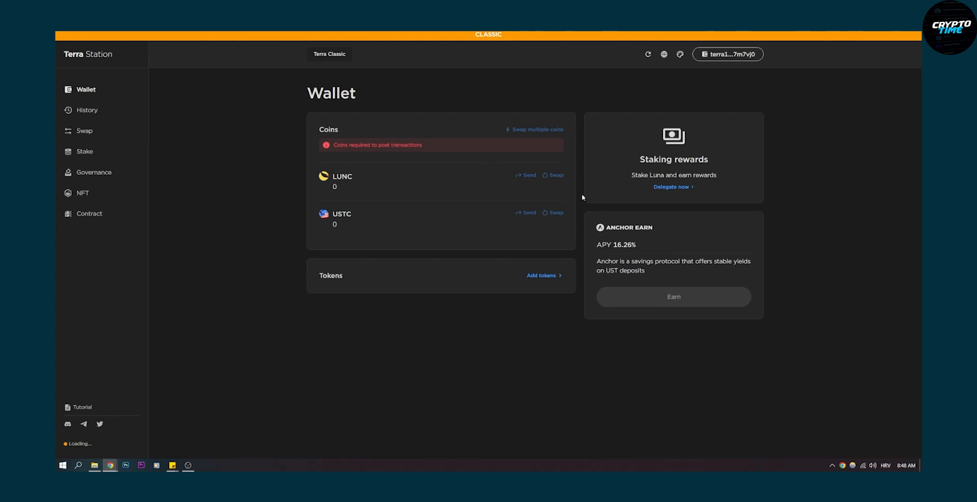